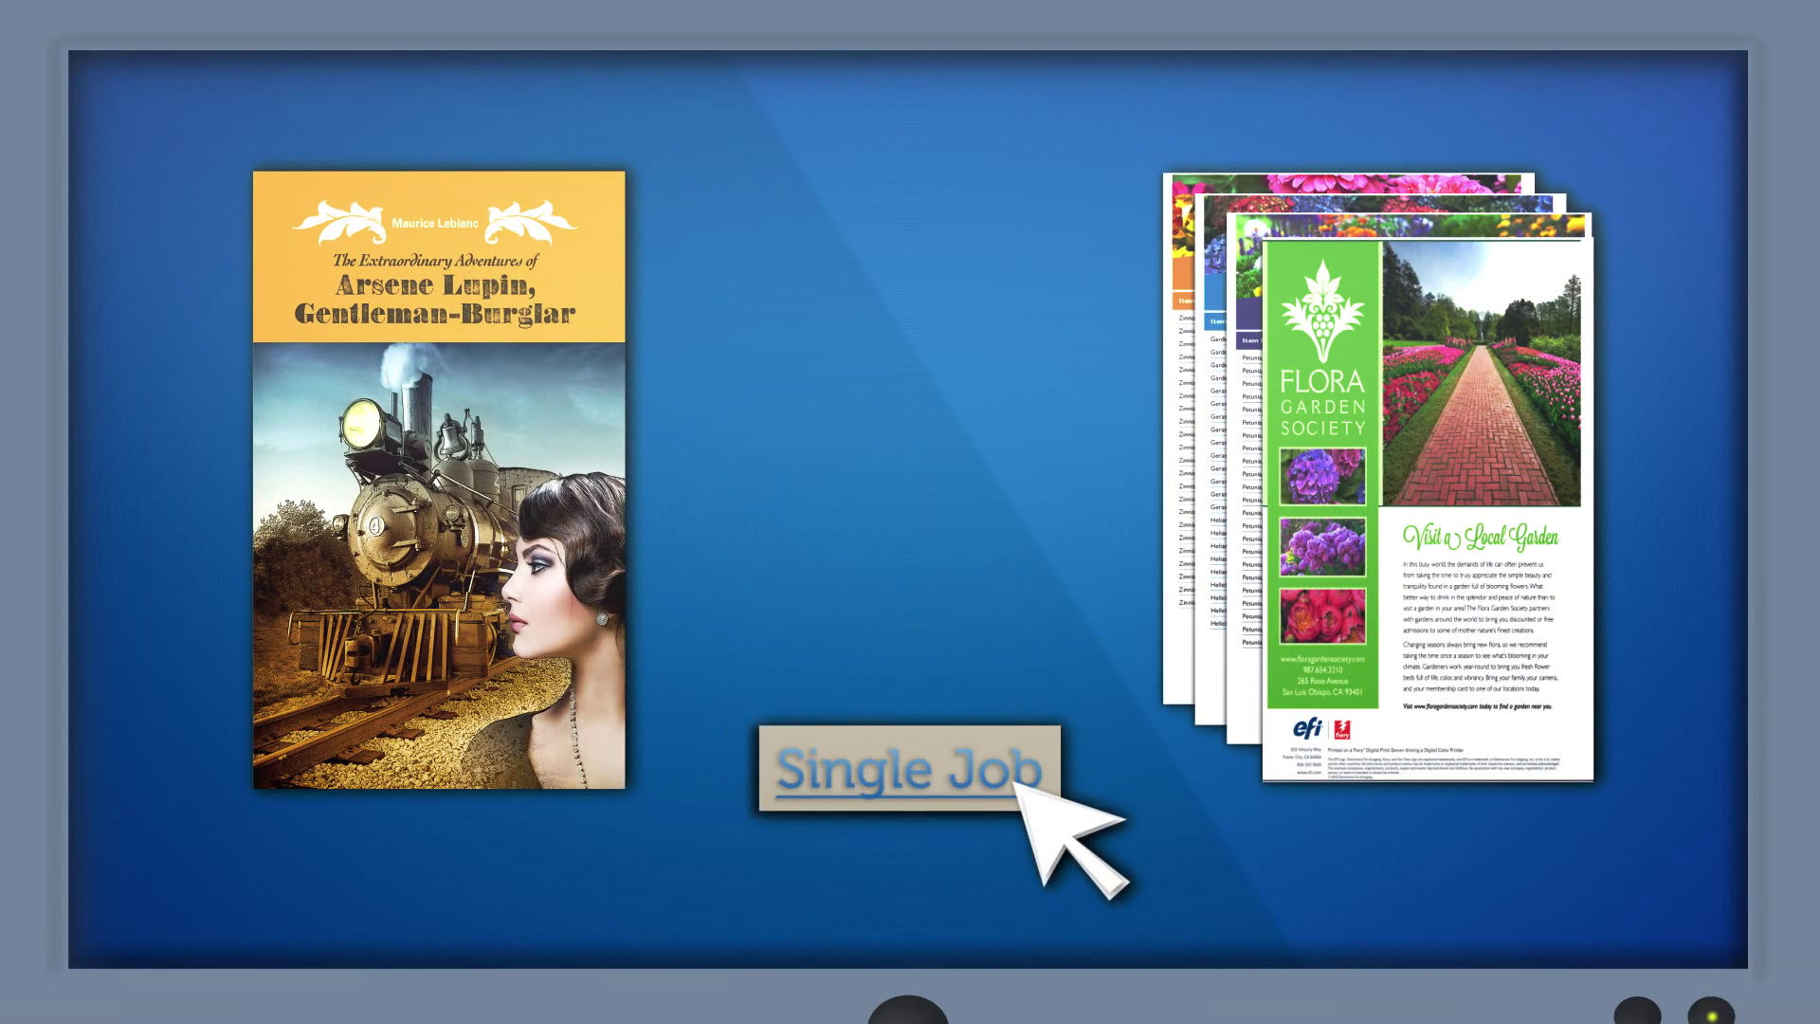
click(908, 769)
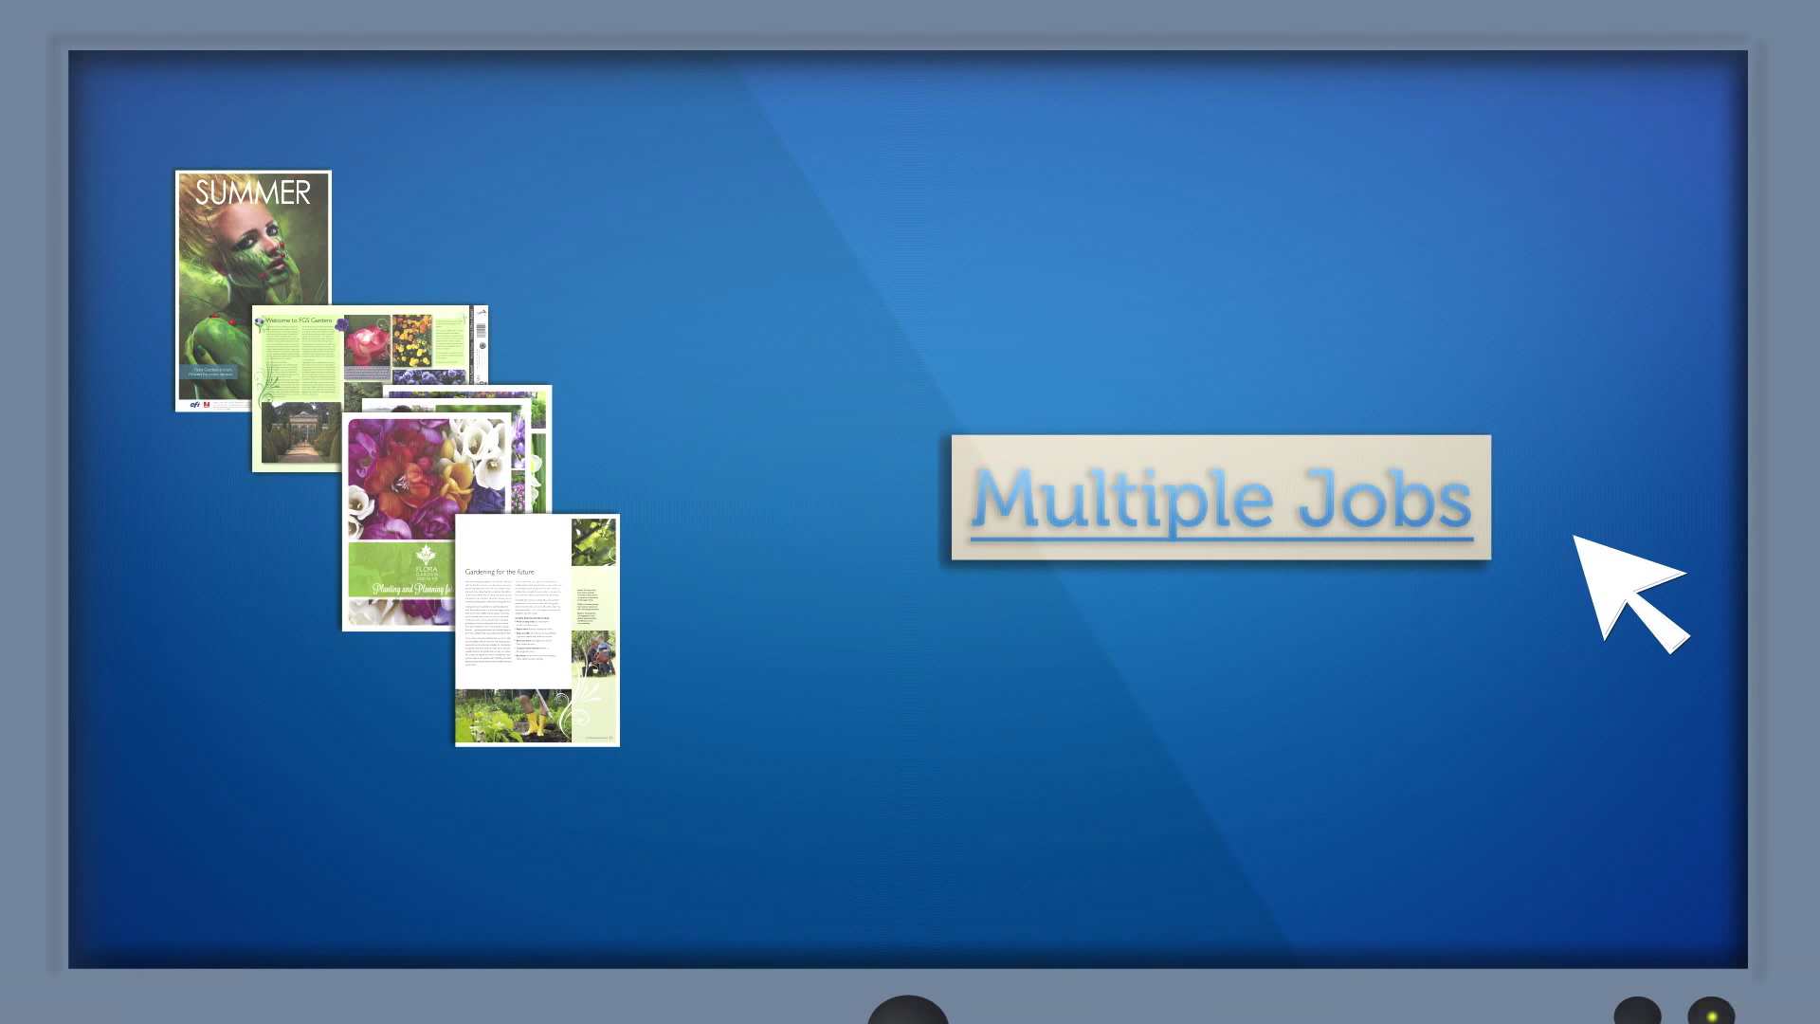
click(1212, 499)
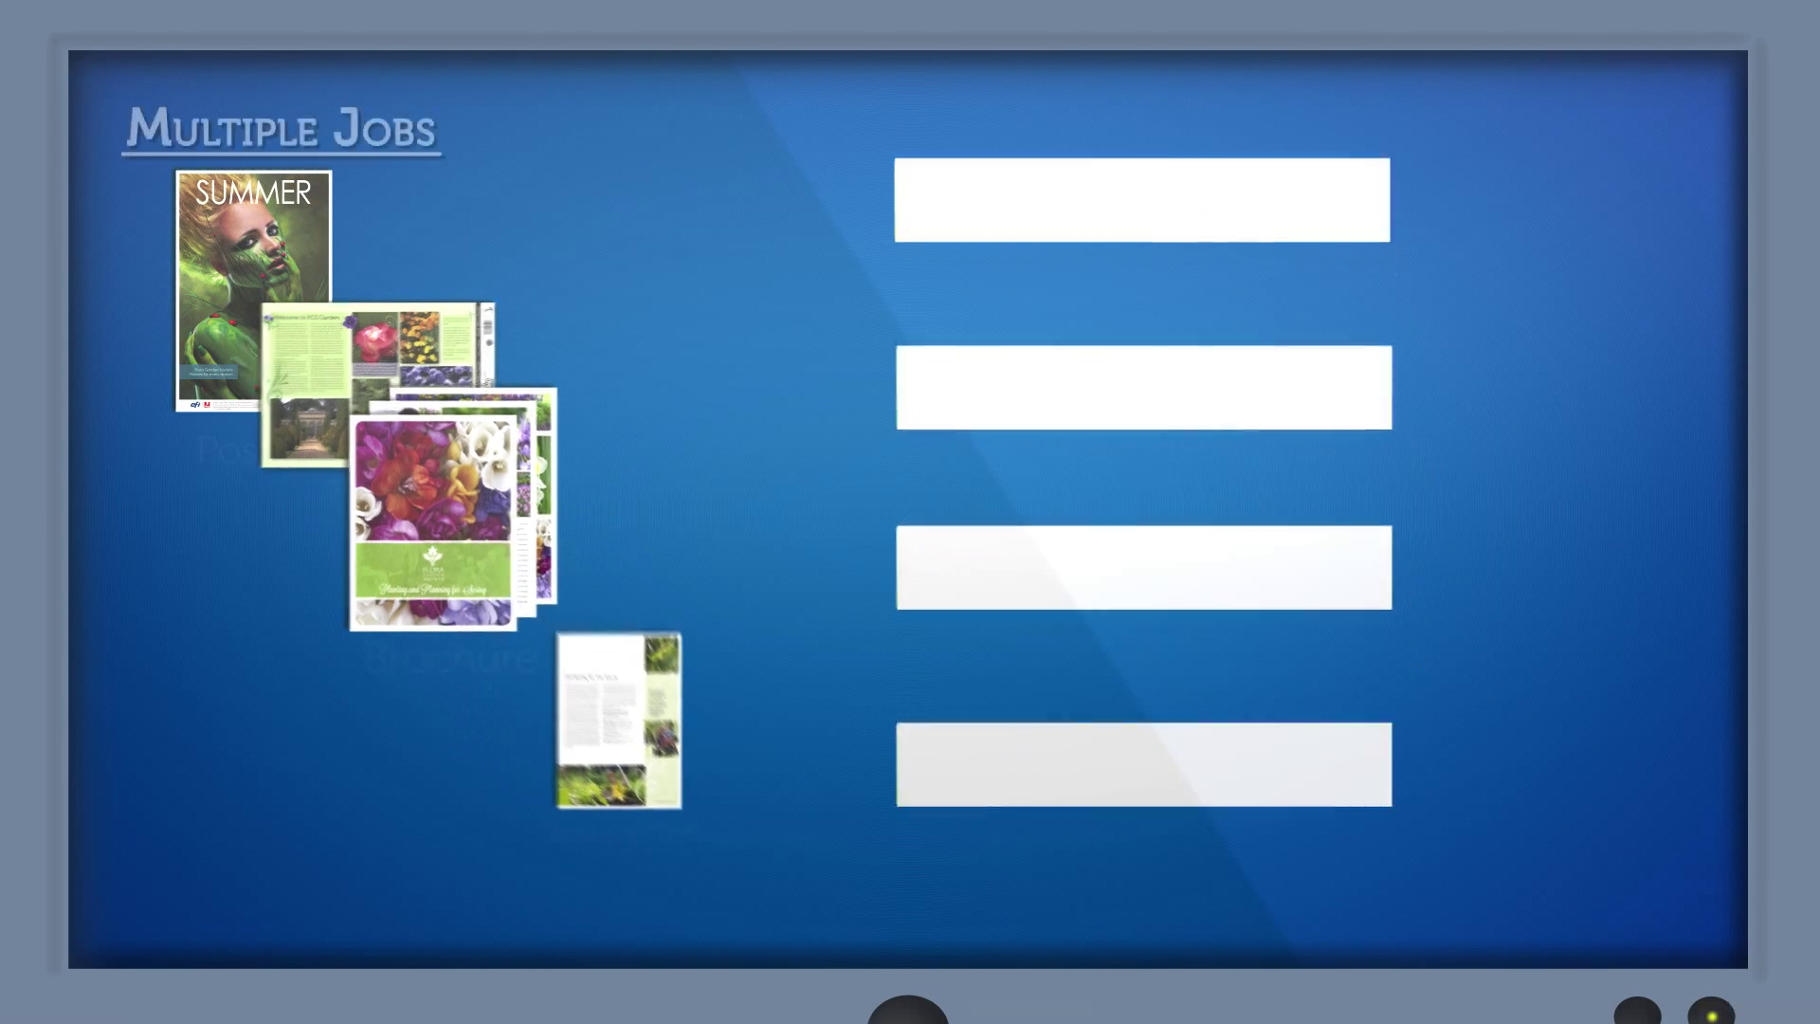